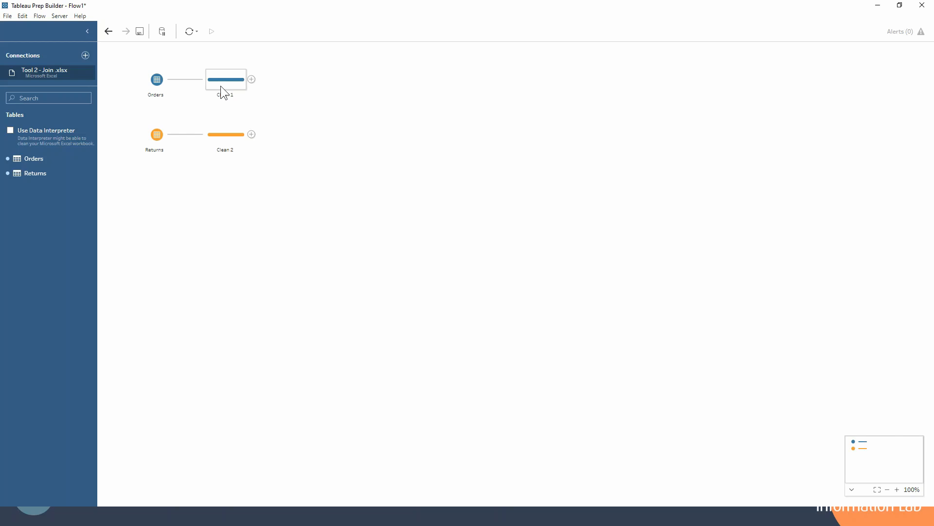
- Preview the Orders rows in Clean 1 and the Returns rows in Clean 2
{"action": "left_click", "coordinate": [225, 79]}
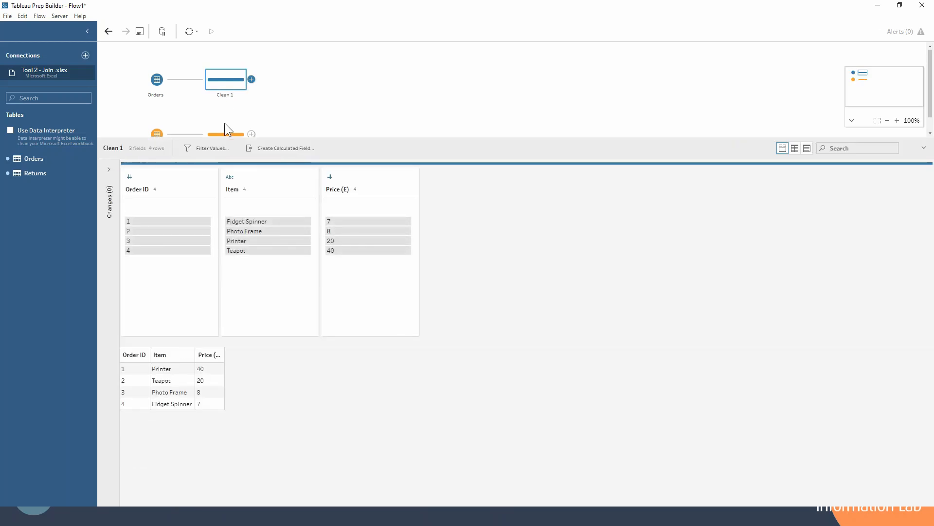
{"action": "left_click", "coordinate": [226, 117]}
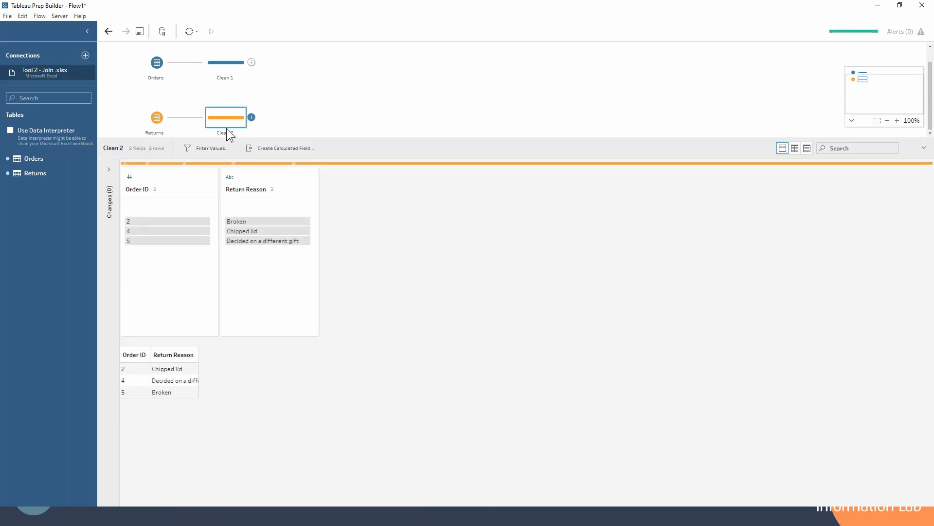
{"action": "mouse_move", "coordinate": [227, 116]}
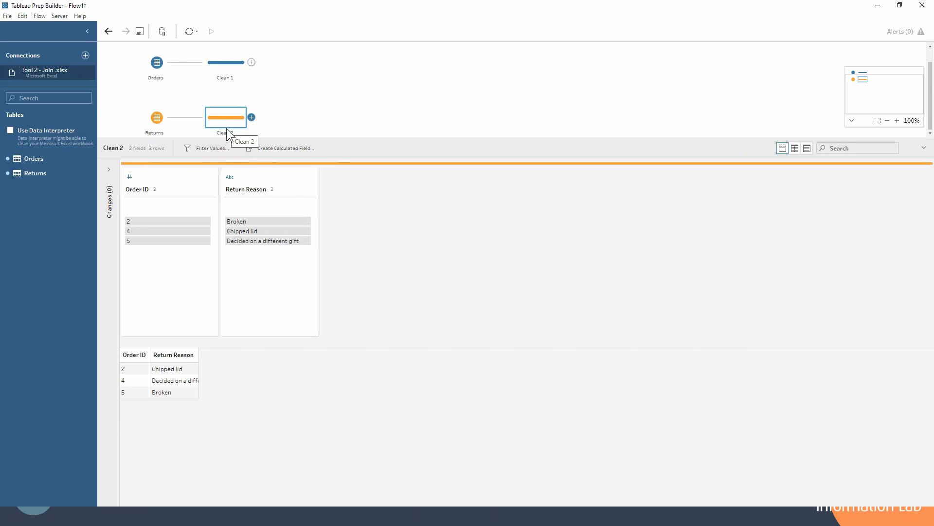
{"action": "mouse_move", "coordinate": [216, 78]}
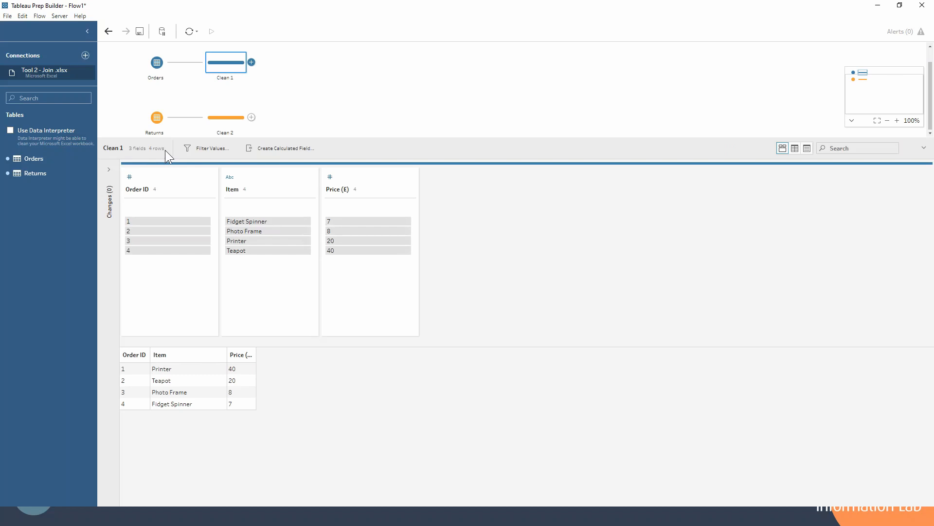
{"action": "mouse_move", "coordinate": [209, 117]}
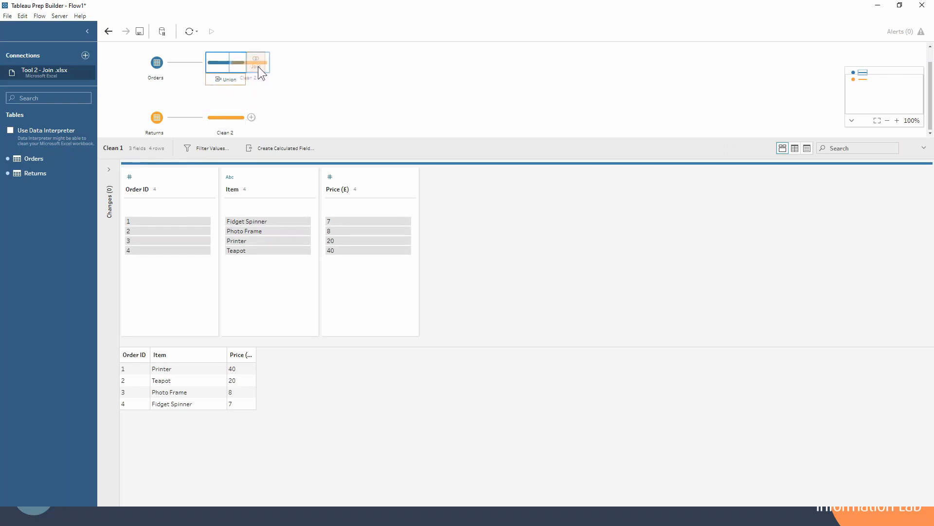
- Drop the Returns step onto Orders to create Join 1 on Order ID
{"action": "left_click", "coordinate": [255, 66]}
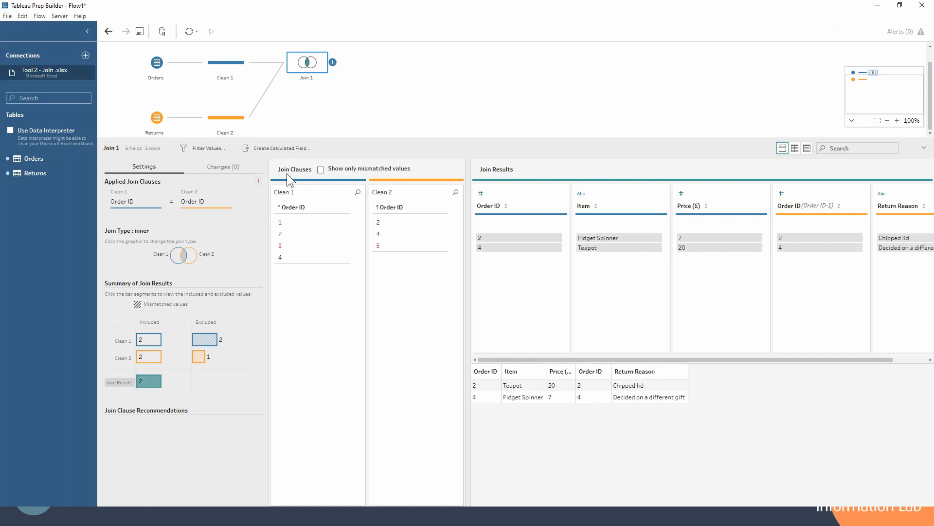
{"action": "mouse_move", "coordinate": [293, 187]}
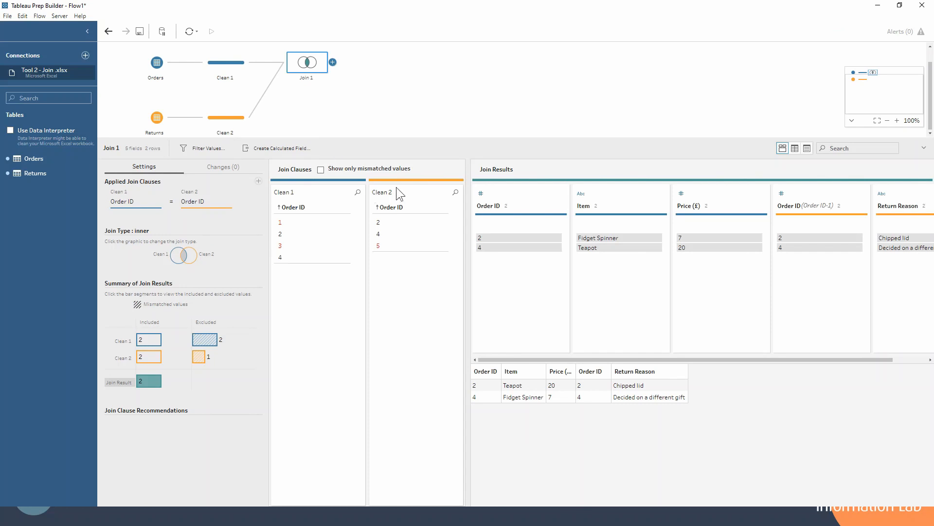
{"action": "mouse_move", "coordinate": [410, 188]}
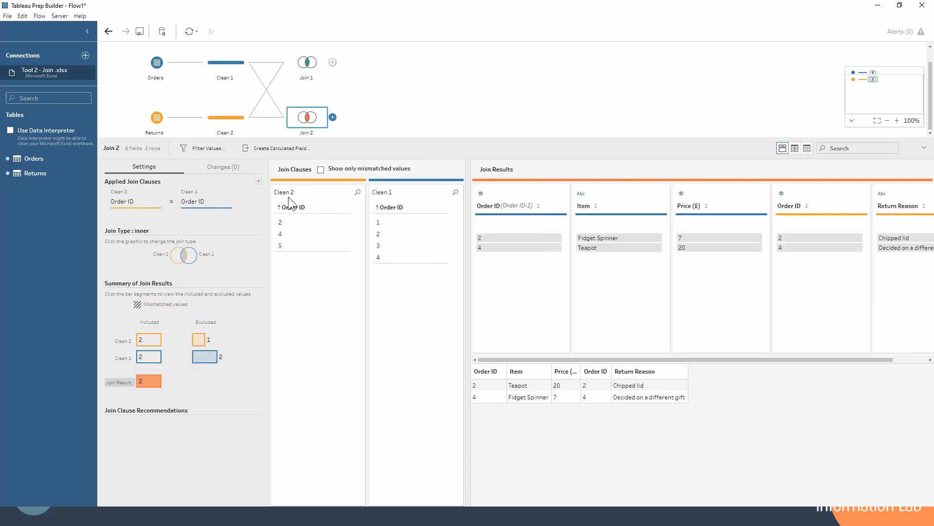
{"action": "mouse_move", "coordinate": [380, 213]}
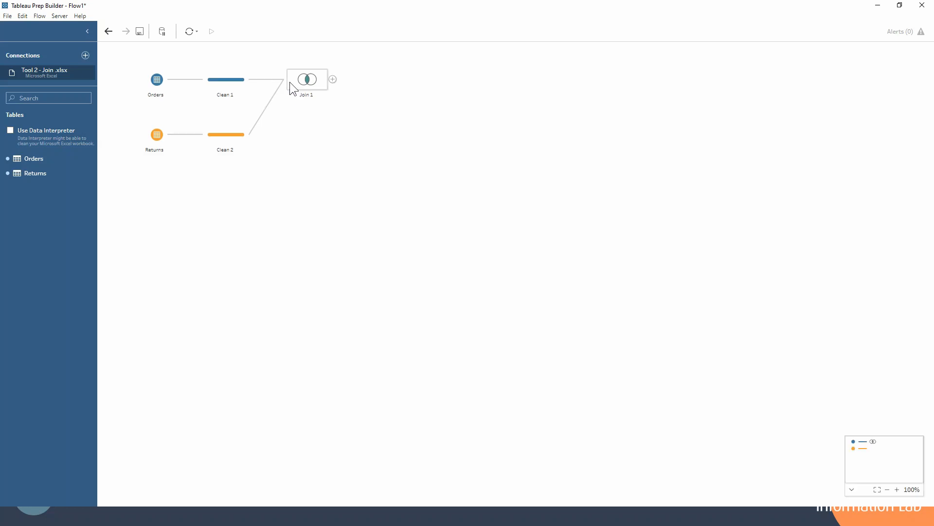
- Open Join 1 to see its Order ID clause and unmatched IDs 1, 3 and 5
{"action": "left_click", "coordinate": [307, 79]}
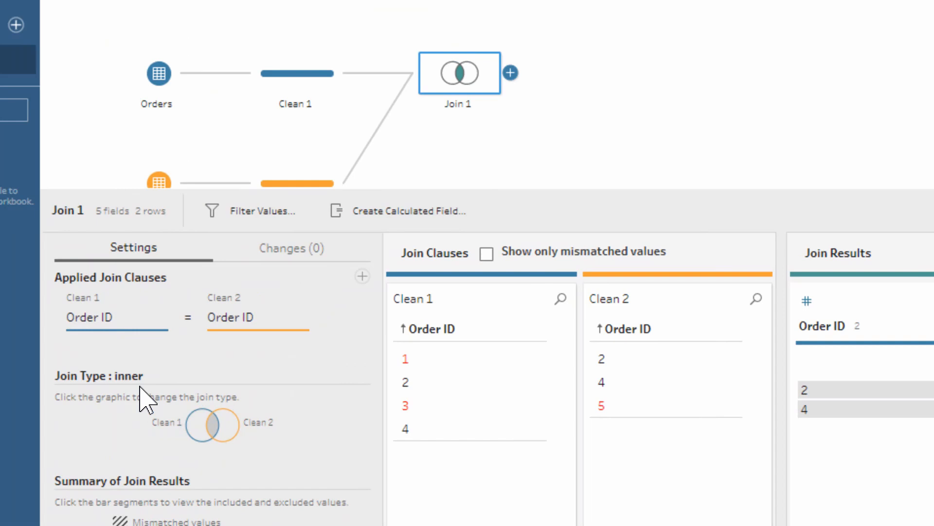
{"action": "mouse_move", "coordinate": [470, 98]}
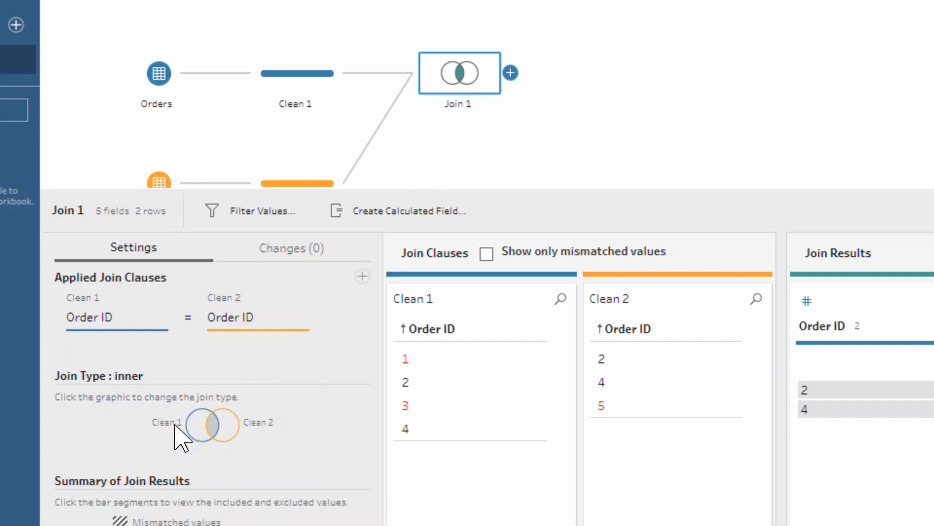
{"action": "left_click", "coordinate": [199, 425]}
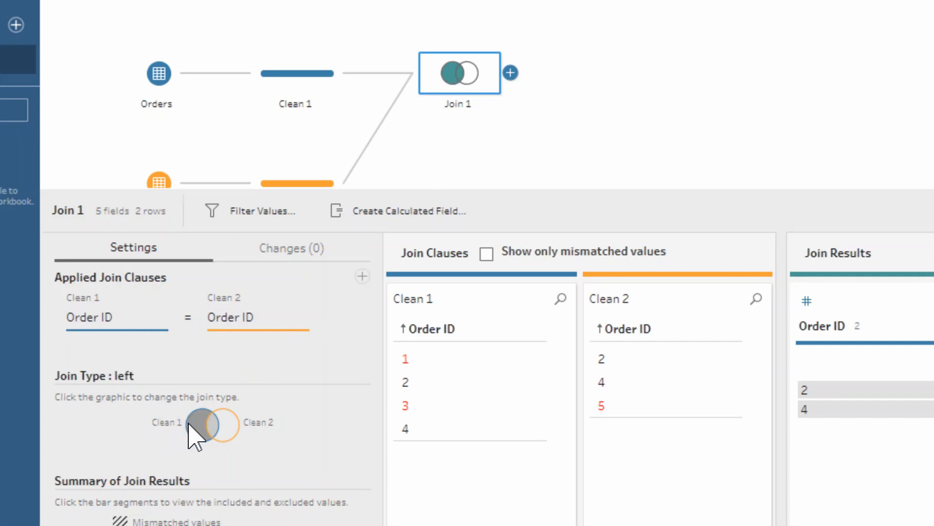
{"action": "left_click", "coordinate": [198, 418]}
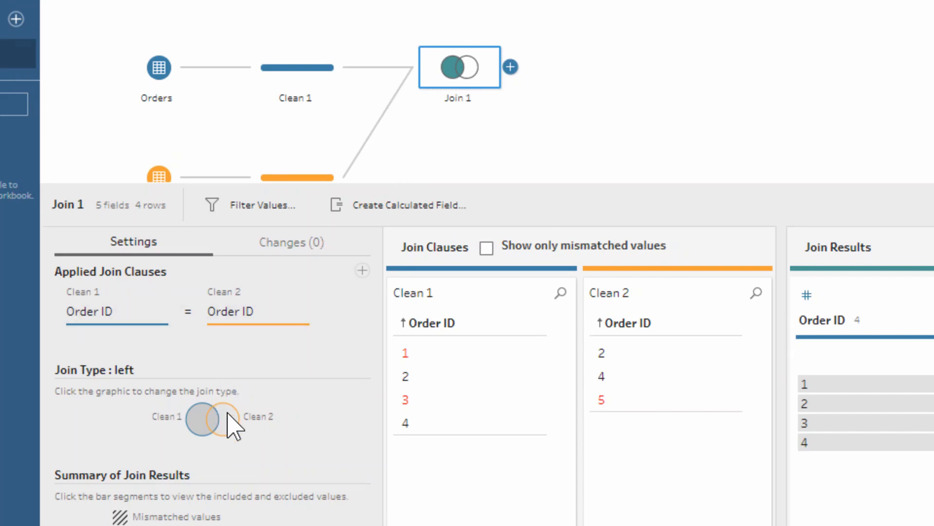
{"action": "left_click", "coordinate": [214, 418]}
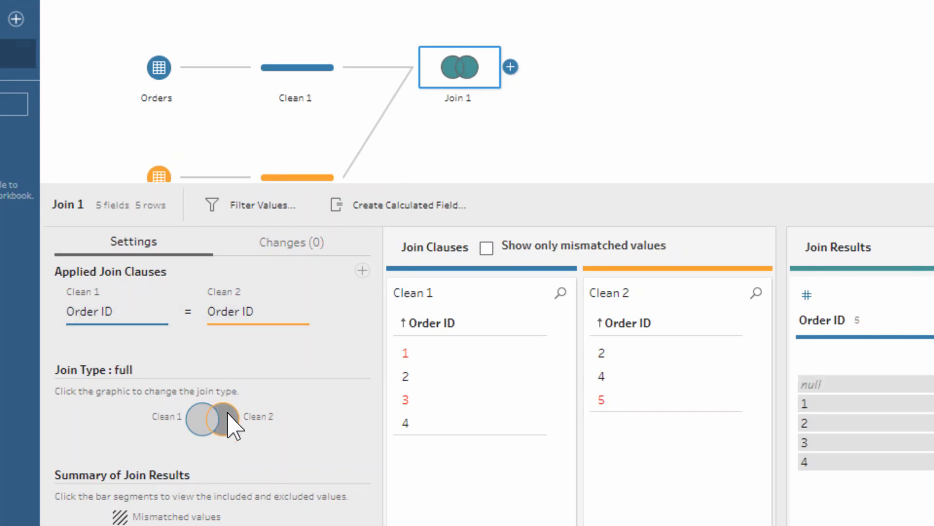
{"action": "left_click", "coordinate": [201, 417]}
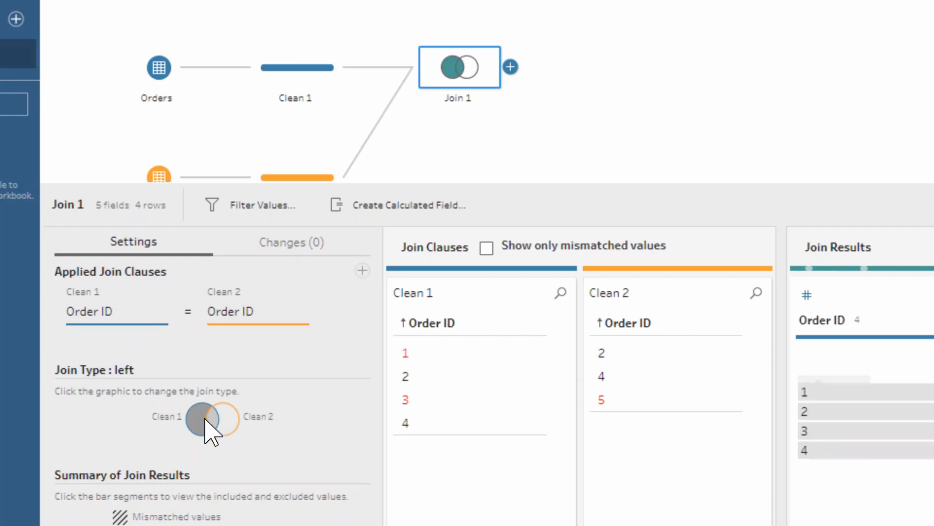
{"action": "left_click", "coordinate": [202, 419]}
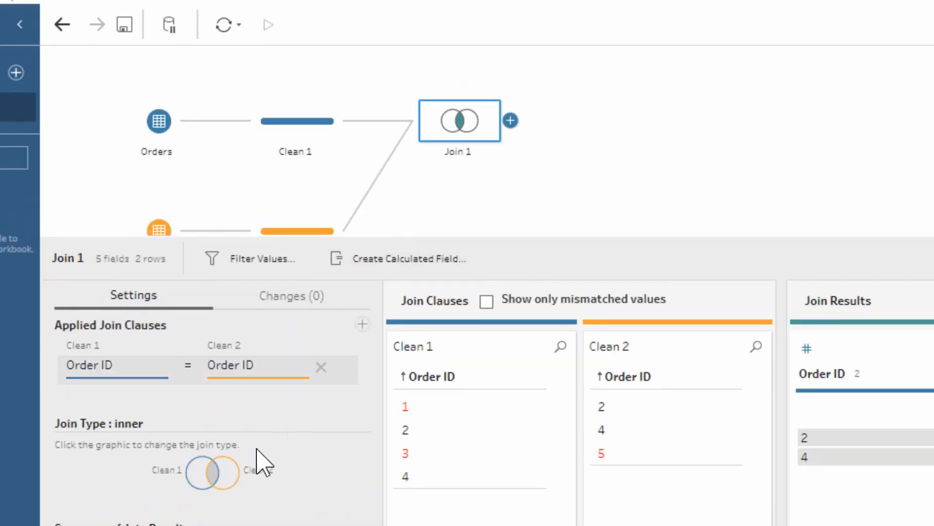
{"action": "scroll", "scroll_direction": "down", "scroll_amount": 3}
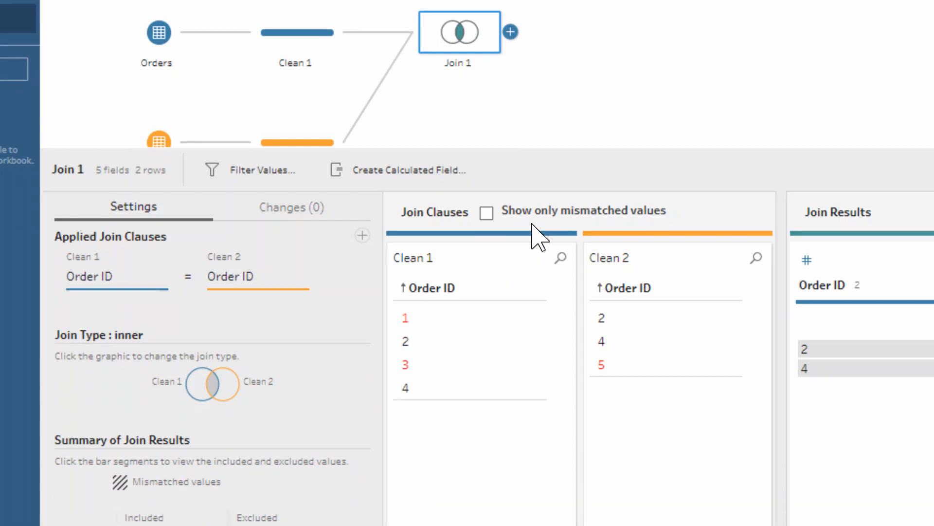
{"action": "mouse_move", "coordinate": [415, 337]}
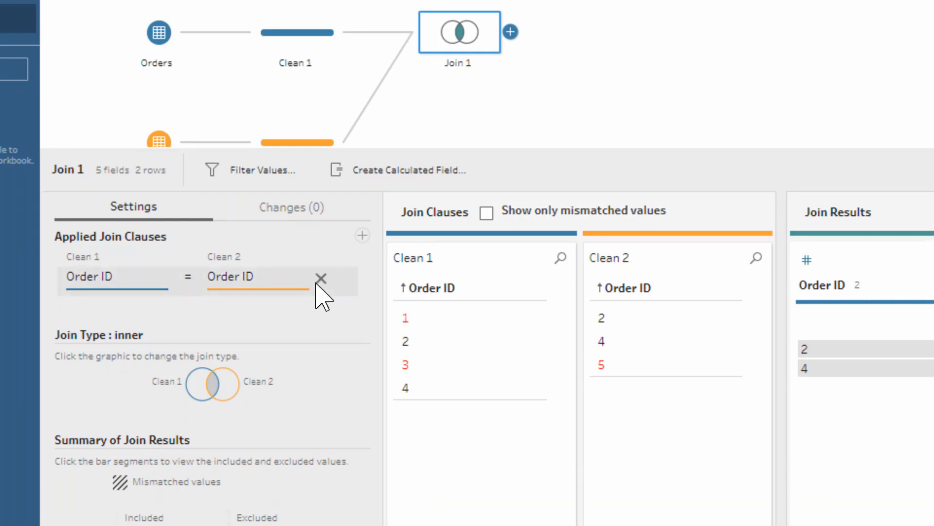
{"action": "mouse_move", "coordinate": [414, 331]}
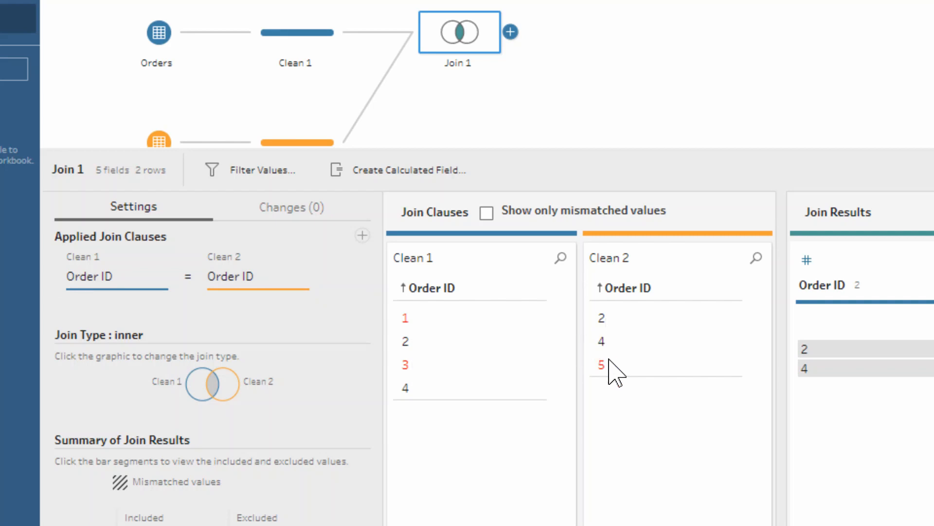
{"action": "mouse_move", "coordinate": [483, 352]}
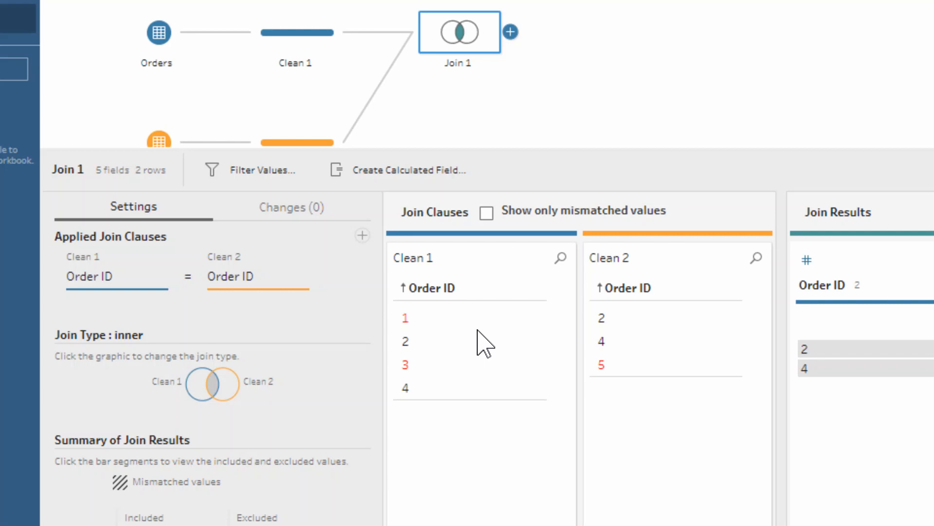
{"action": "mouse_move", "coordinate": [529, 261]}
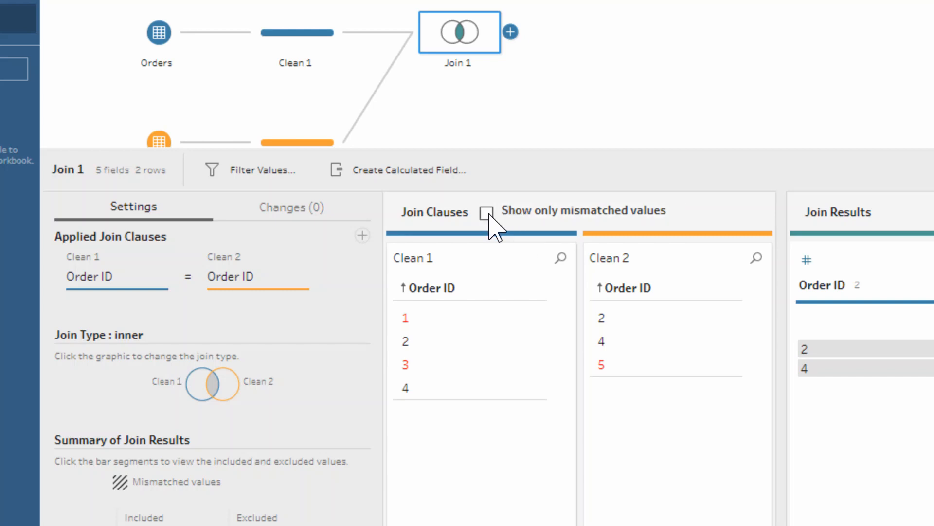
{"action": "left_click", "coordinate": [487, 211]}
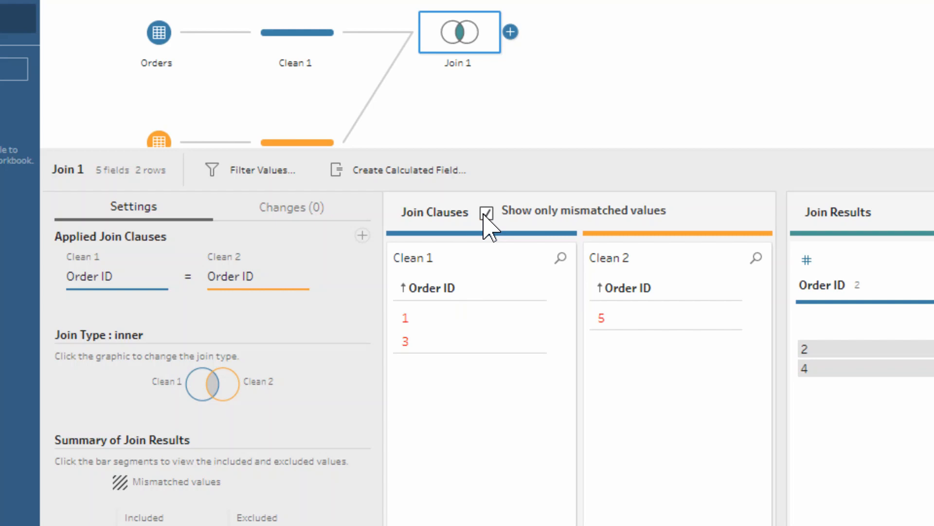
{"action": "left_click", "coordinate": [487, 213]}
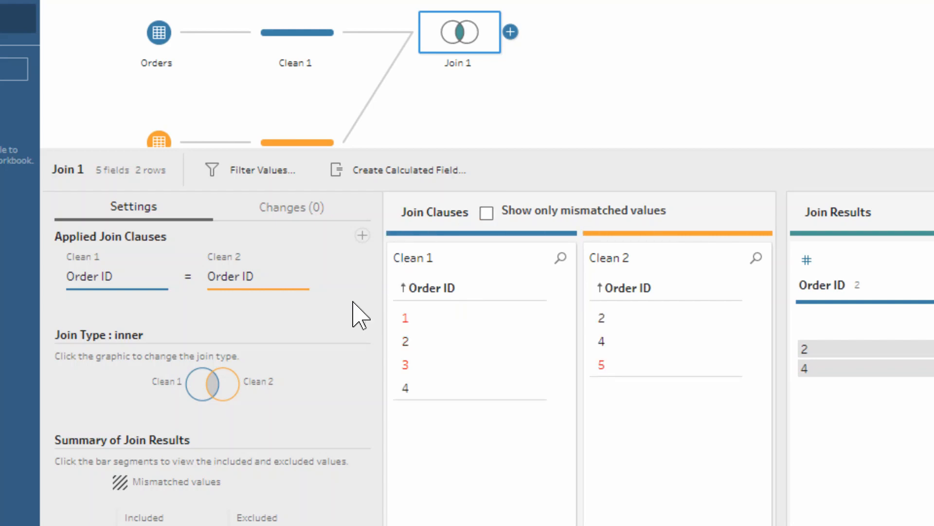
{"action": "mouse_move", "coordinate": [343, 408]}
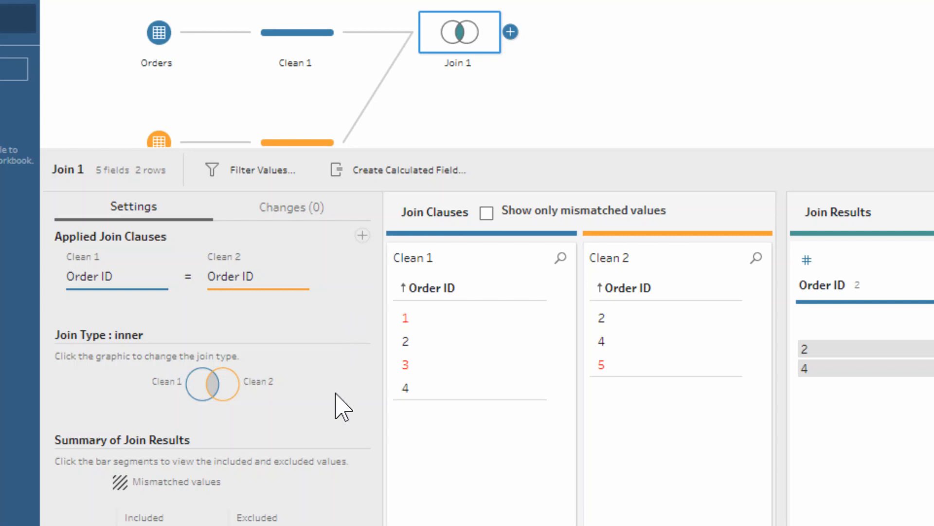
{"action": "scroll", "scroll_direction": "down", "scroll_amount": 3}
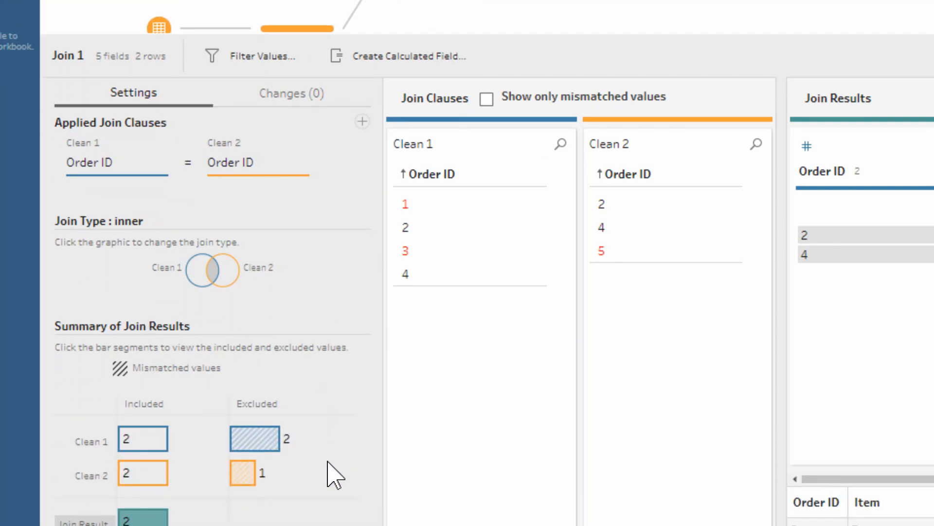
- Show Clean 1's excluded rows from Join 1: Order IDs 1 (Printer) and 3 (Photo Frame)
{"action": "scroll", "scroll_direction": "down", "scroll_amount": 3}
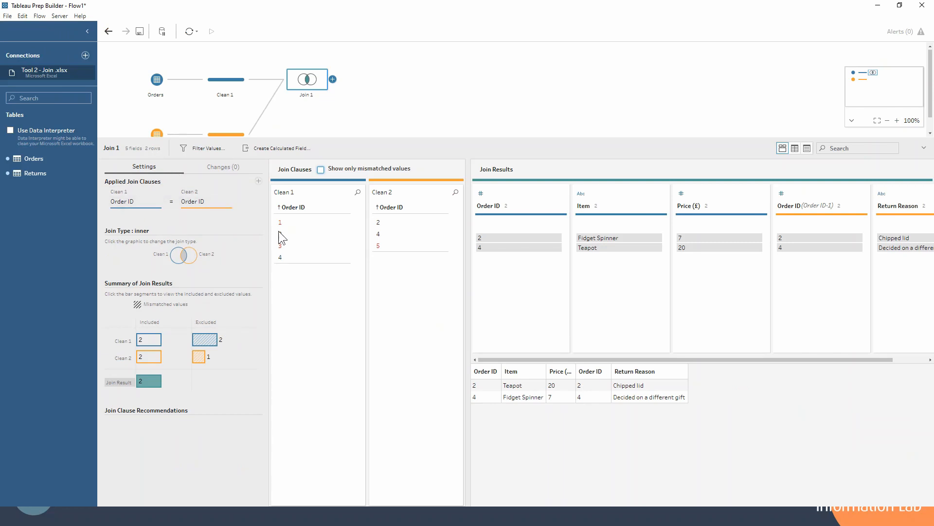
{"action": "mouse_move", "coordinate": [206, 340]}
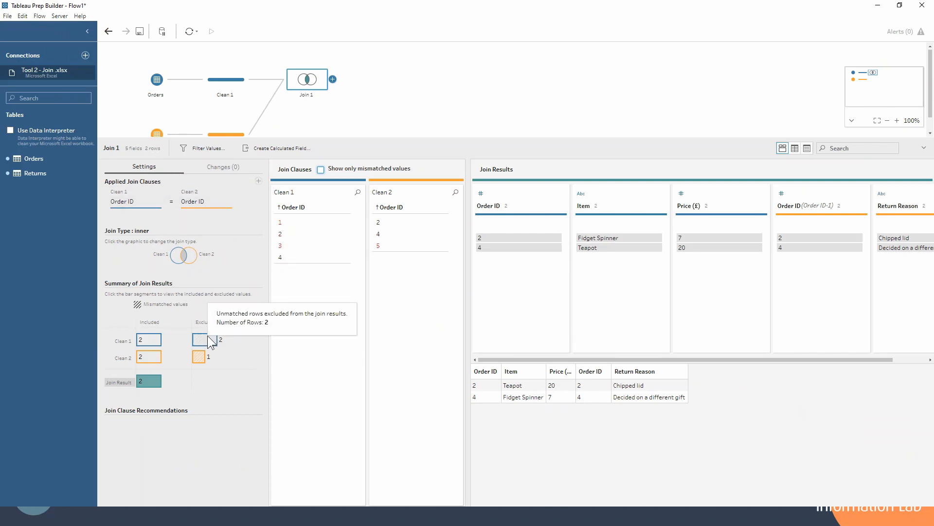
{"action": "left_click", "coordinate": [206, 339]}
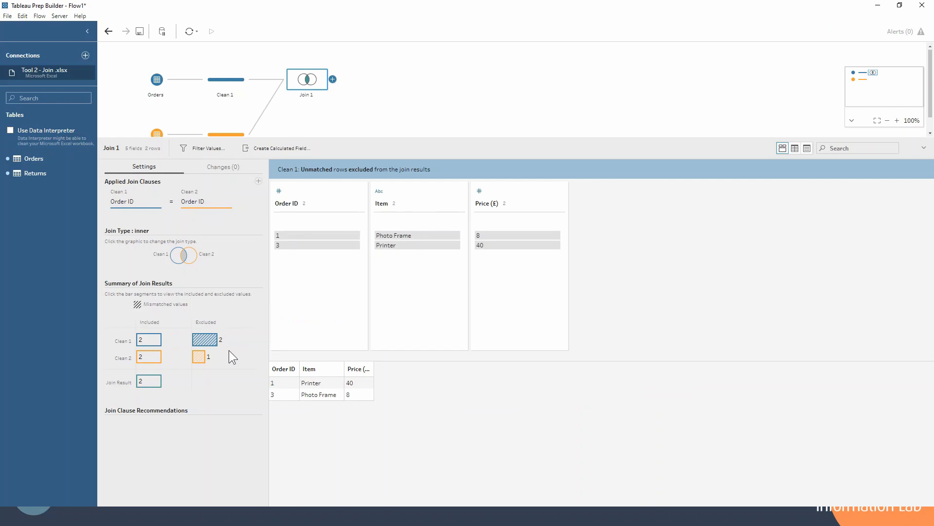
{"action": "mouse_move", "coordinate": [414, 296]}
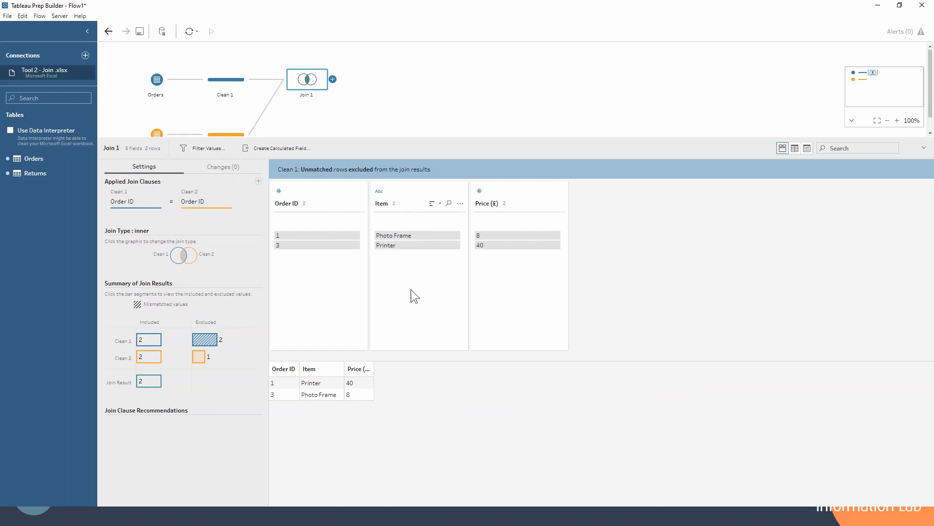
{"action": "mouse_move", "coordinate": [253, 340]}
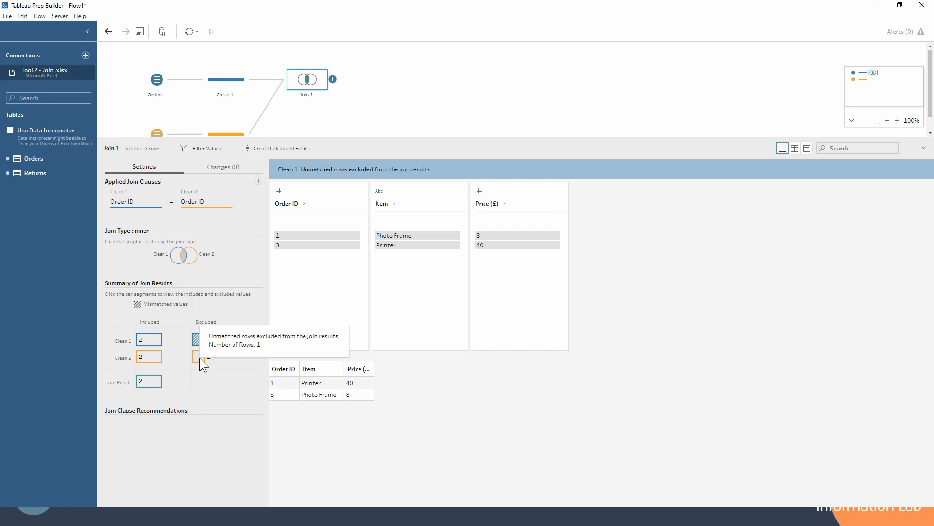
{"action": "left_click", "coordinate": [200, 356]}
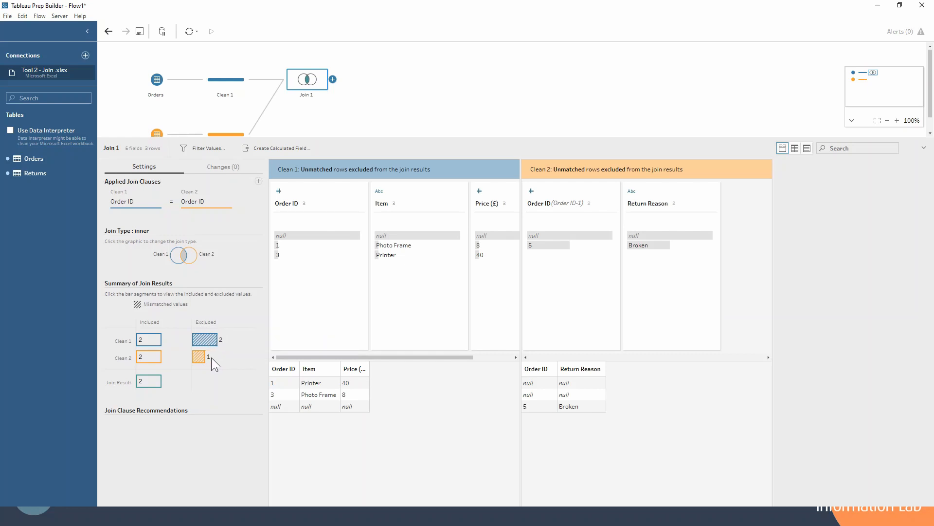
{"action": "mouse_move", "coordinate": [347, 414]}
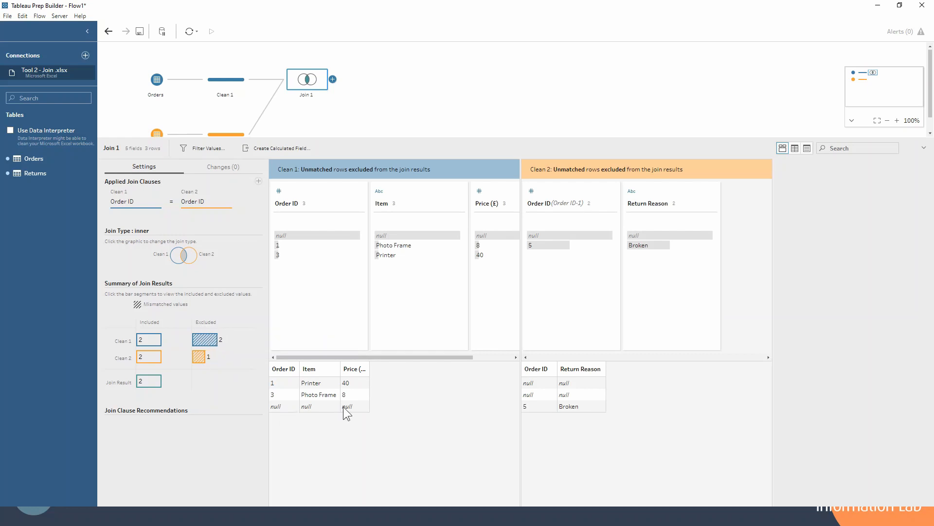
{"action": "mouse_move", "coordinate": [217, 356]}
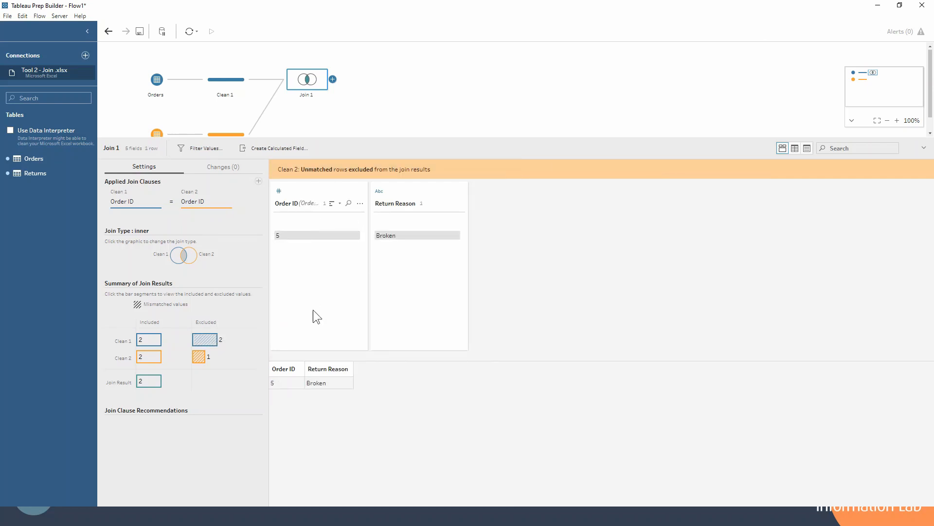
{"action": "mouse_move", "coordinate": [334, 249]}
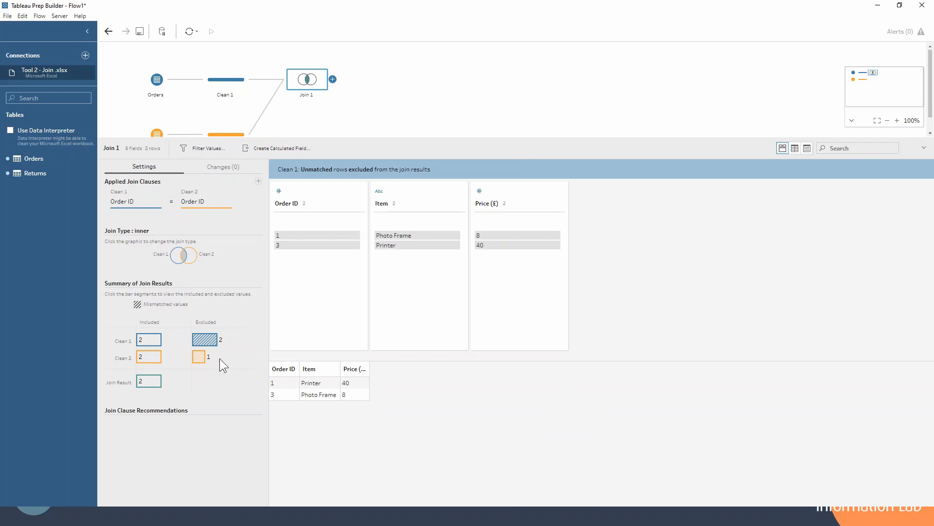
{"action": "mouse_move", "coordinate": [152, 325]}
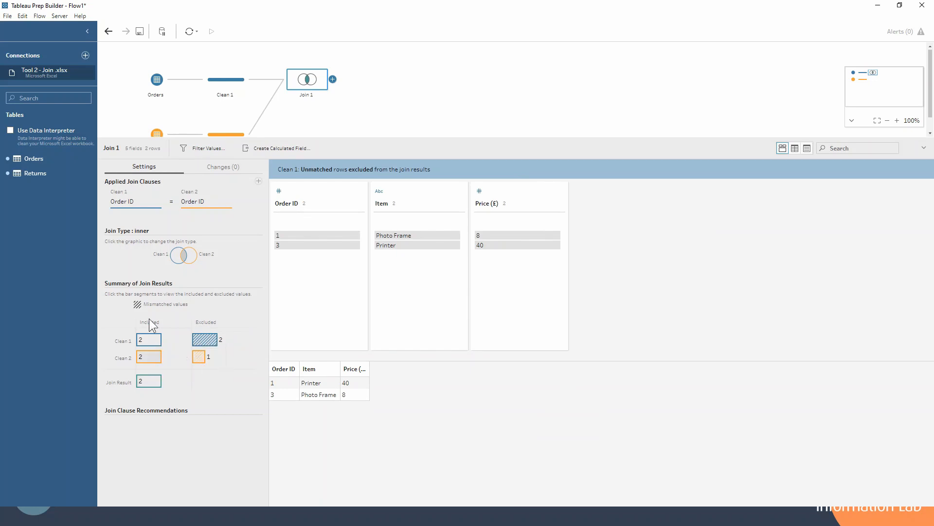
- Deselect the excluded bar to return to Join 1's full results
{"action": "left_click", "coordinate": [173, 255]}
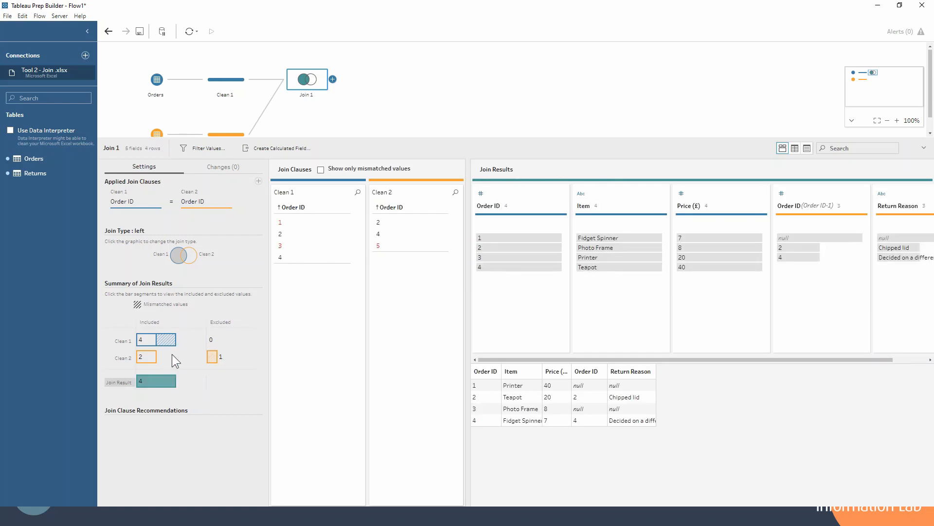
{"action": "mouse_move", "coordinate": [149, 339]}
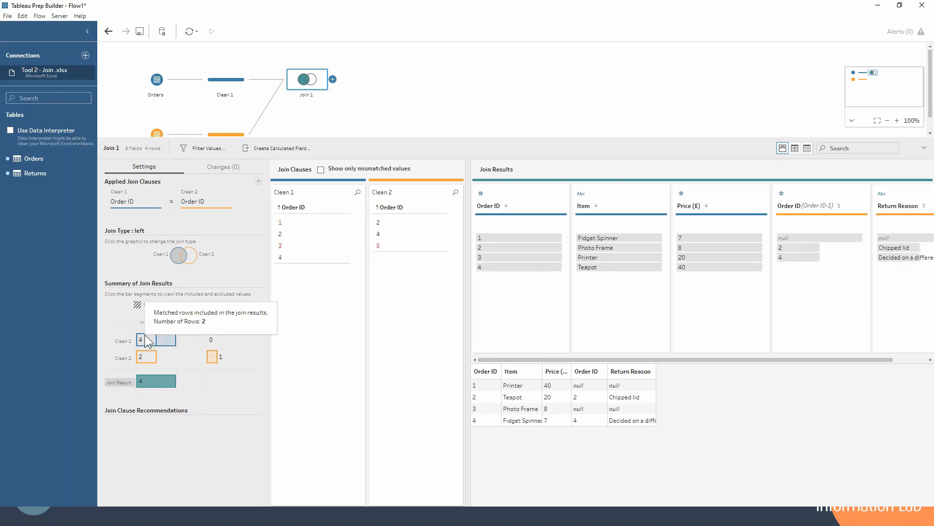
{"action": "mouse_move", "coordinate": [170, 361]}
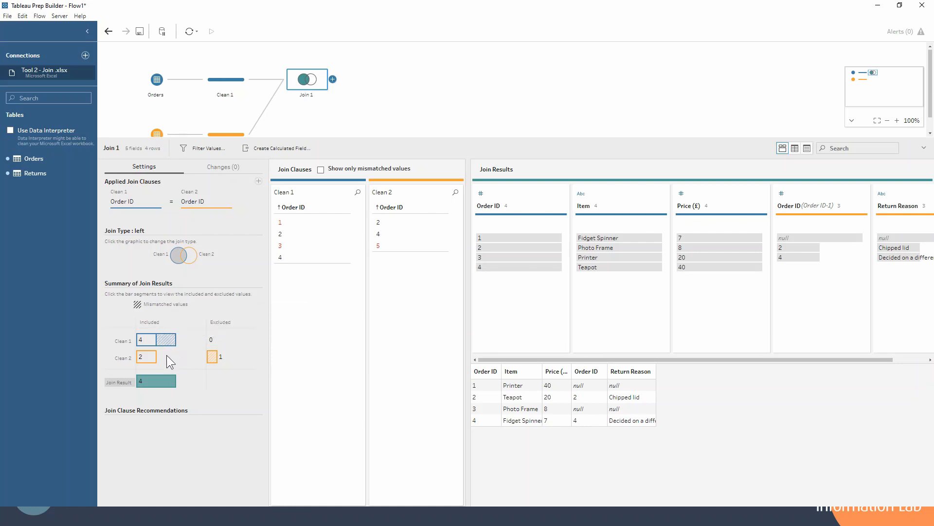